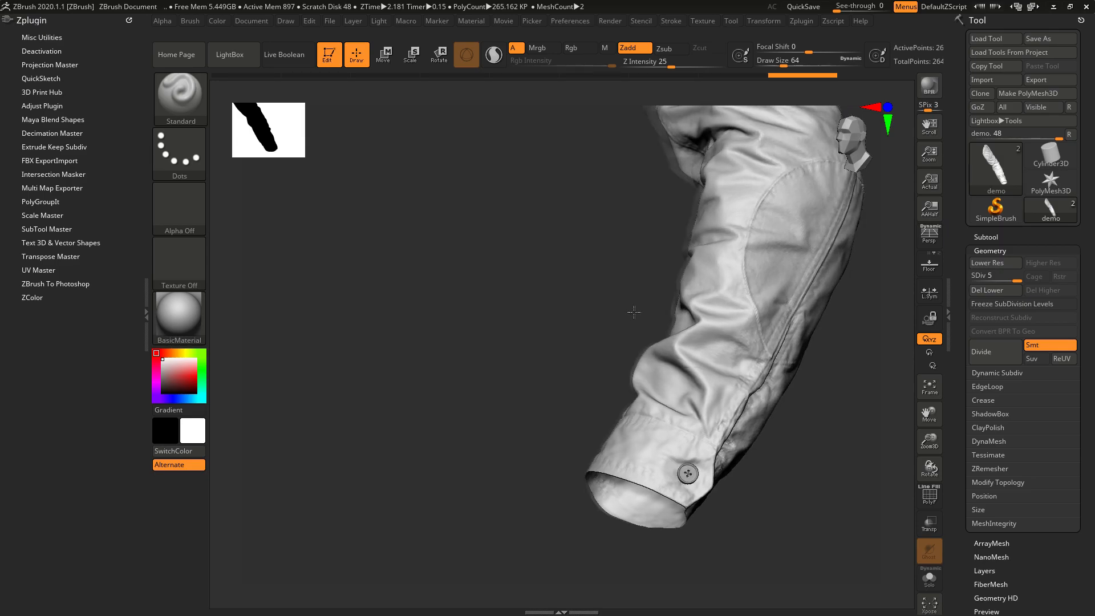
# Orbit the sleeve to inspect its open cuff from several angles.
pyautogui.moveTo(635, 312); pyautogui.dragTo(697, 342)
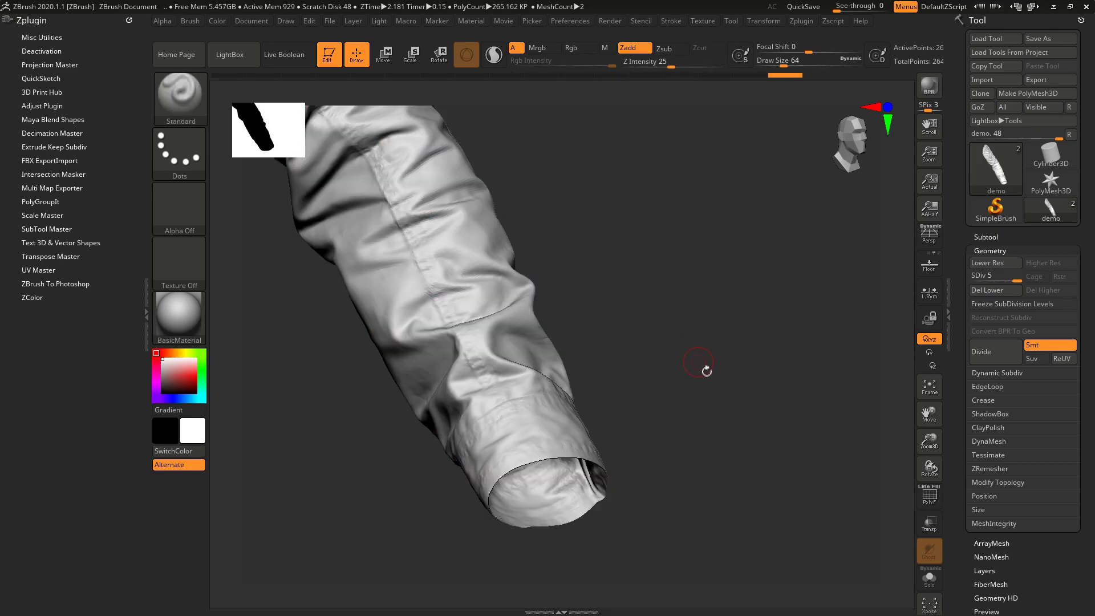
pyautogui.moveTo(706, 371); pyautogui.dragTo(700, 375)
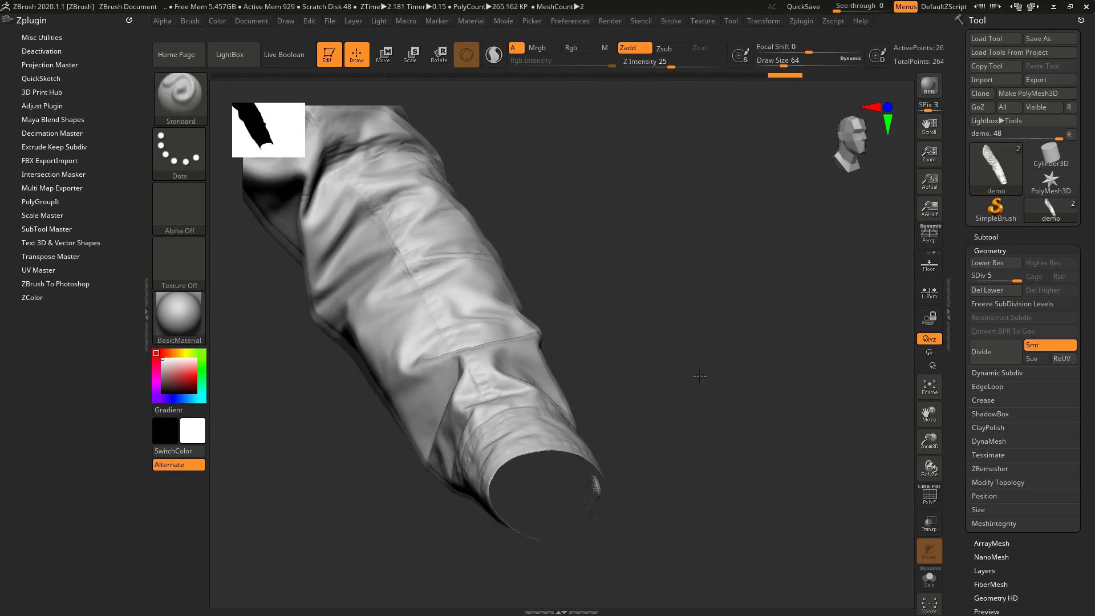
pyautogui.moveTo(699, 376); pyautogui.dragTo(715, 393)
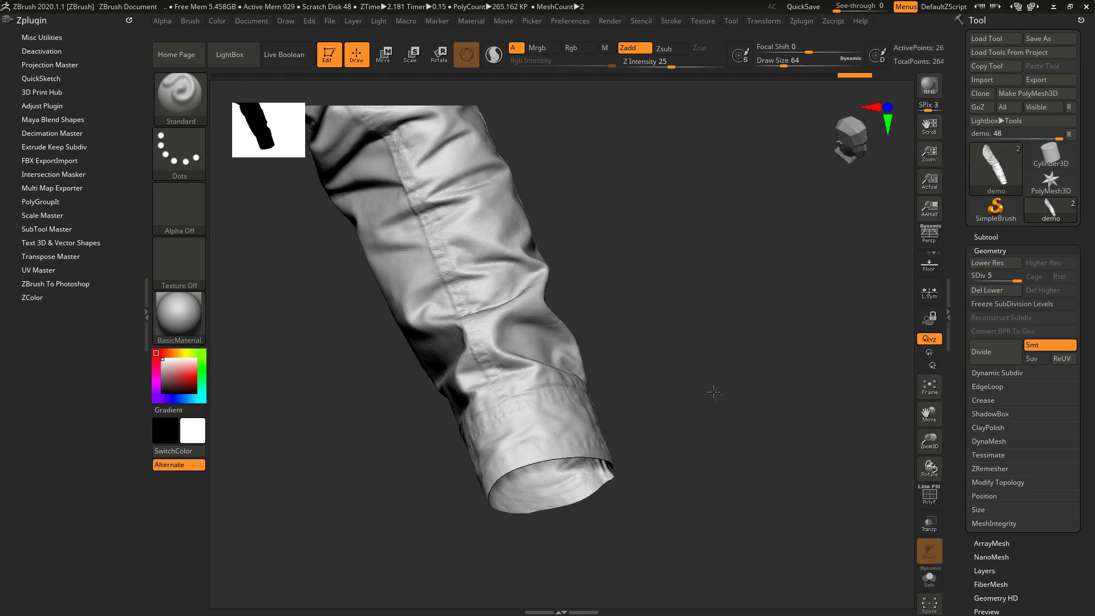
pyautogui.moveTo(715, 392); pyautogui.dragTo(690, 361)
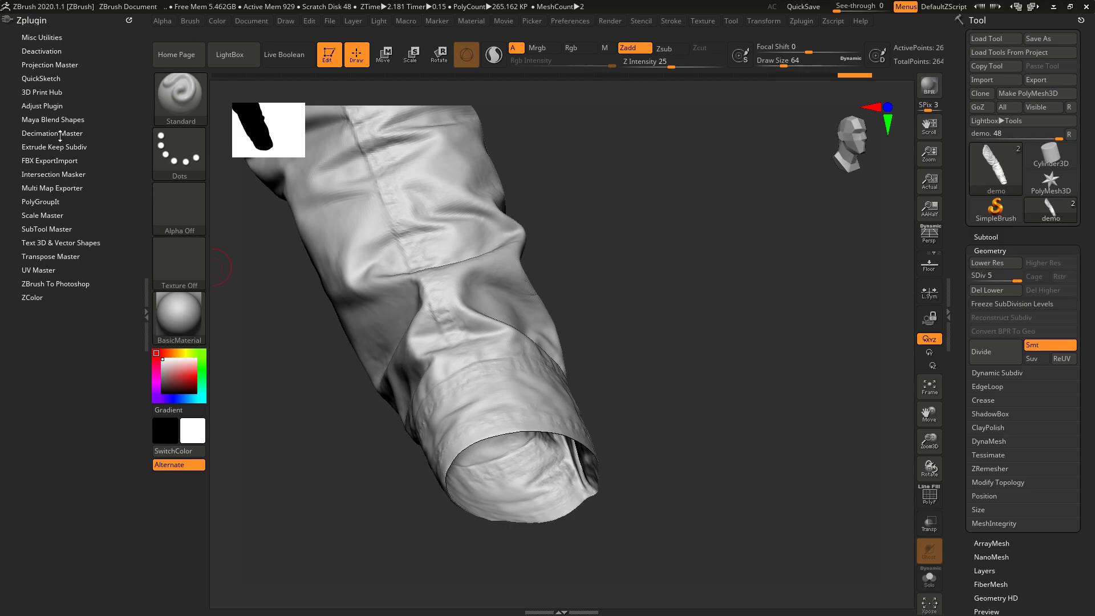
# Run Extrude Keep Subdiv to thicken the cuff inward, then check the new rim.
pyautogui.click(54, 146)
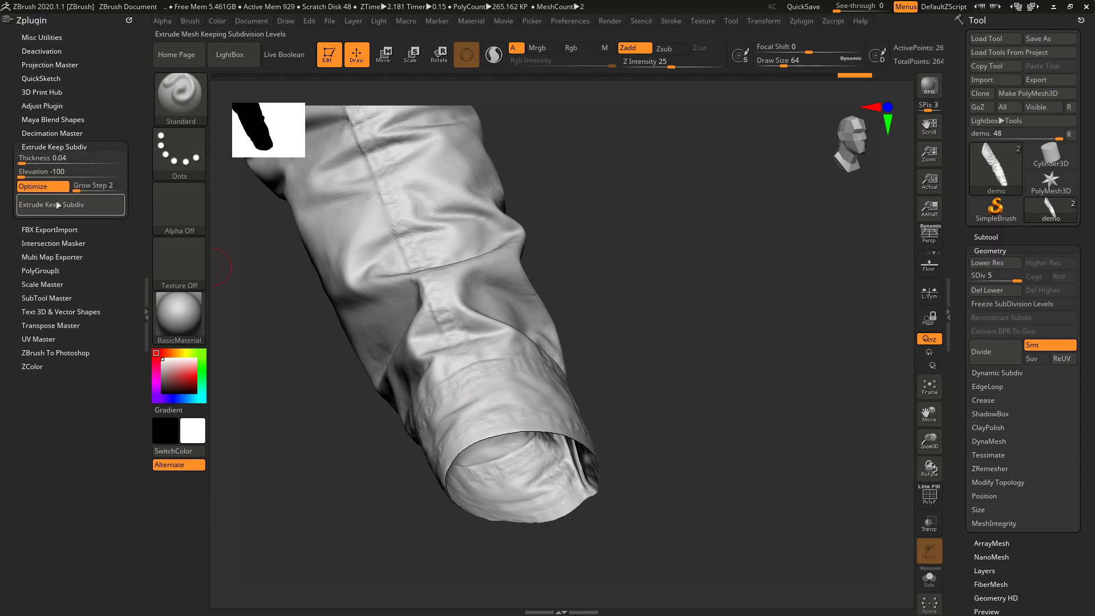
pyautogui.click(987, 263)
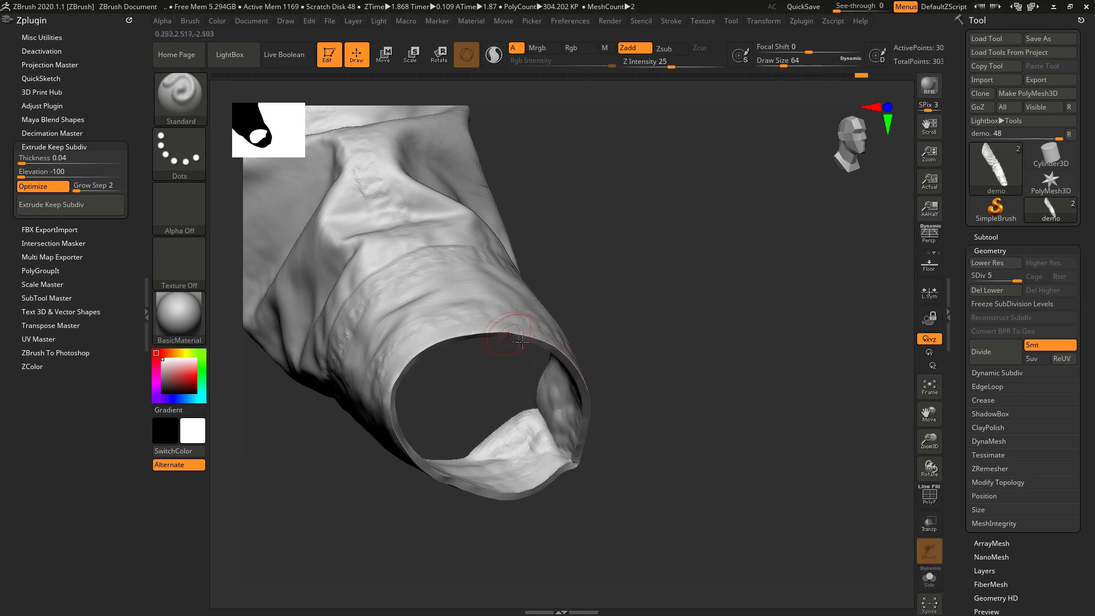
pyautogui.moveTo(646, 348)
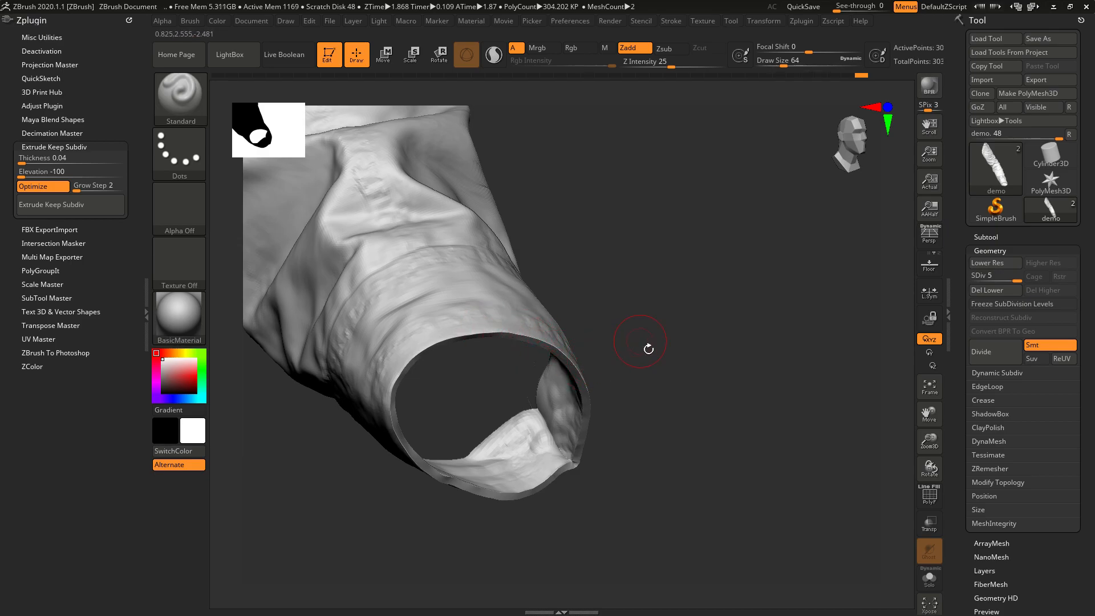
pyautogui.moveTo(639, 347); pyautogui.dragTo(433, 363)
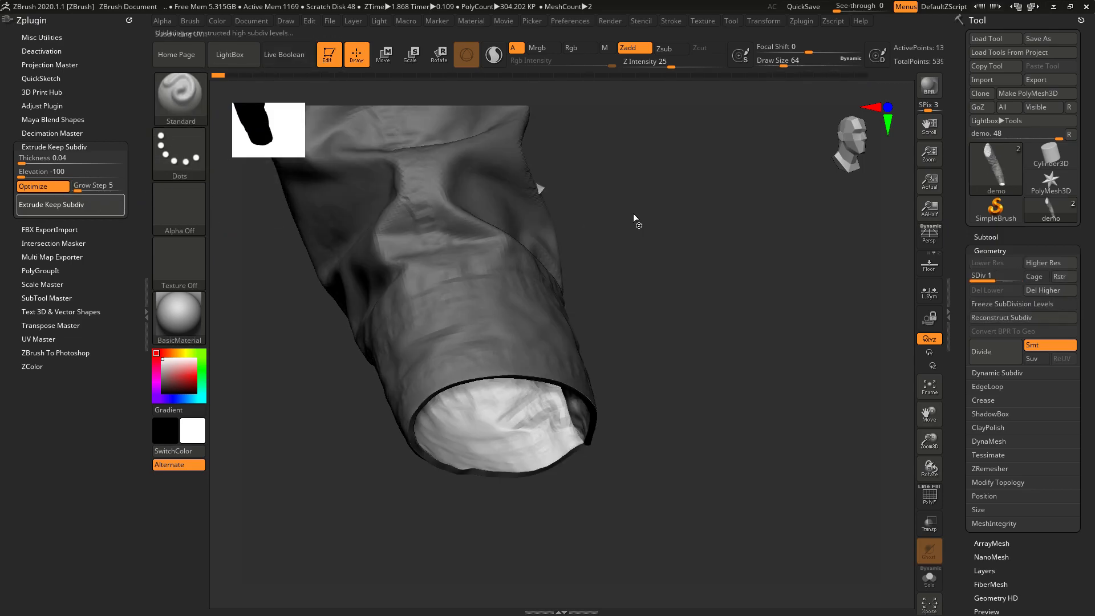
# Rerun Extrude Keep Subdiv with five growth steps and inspect the deeper inner rim.
pyautogui.click(51, 205)
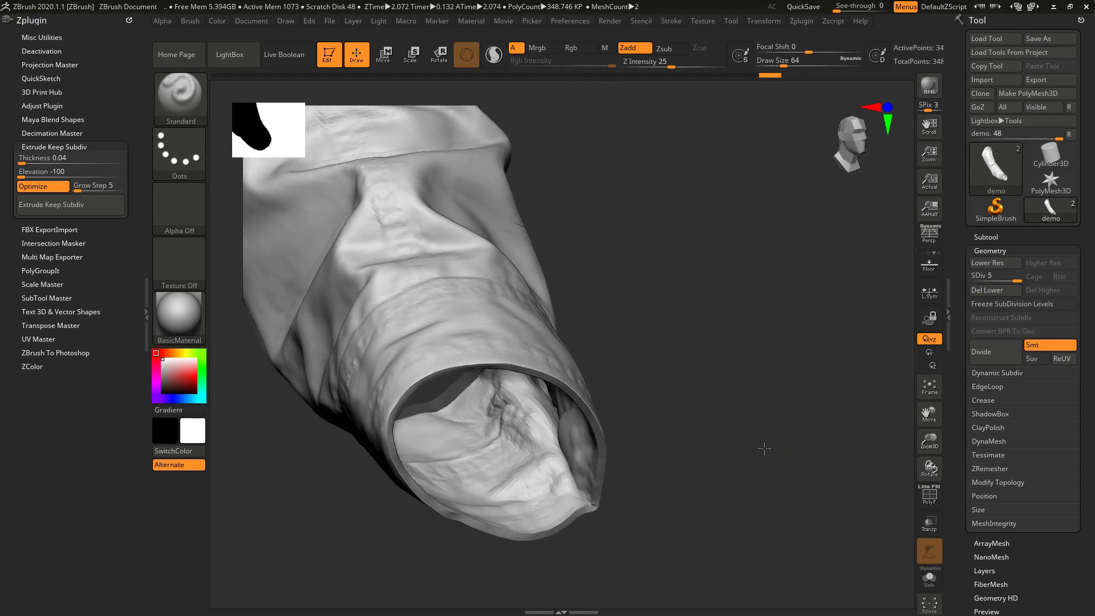
pyautogui.moveTo(765, 448); pyautogui.dragTo(737, 440)
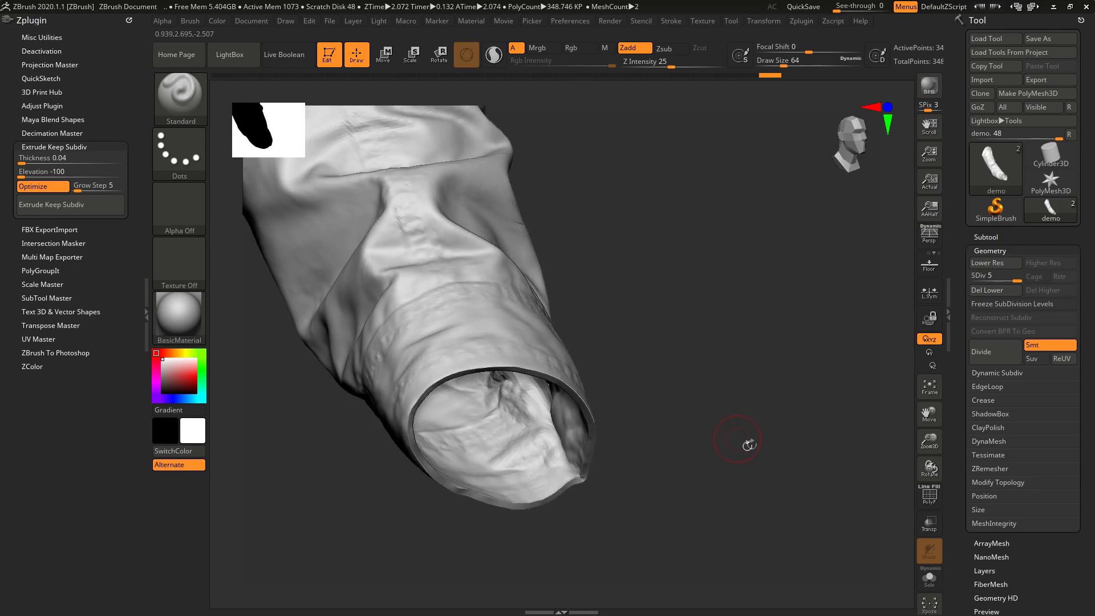
pyautogui.moveTo(171, 165)
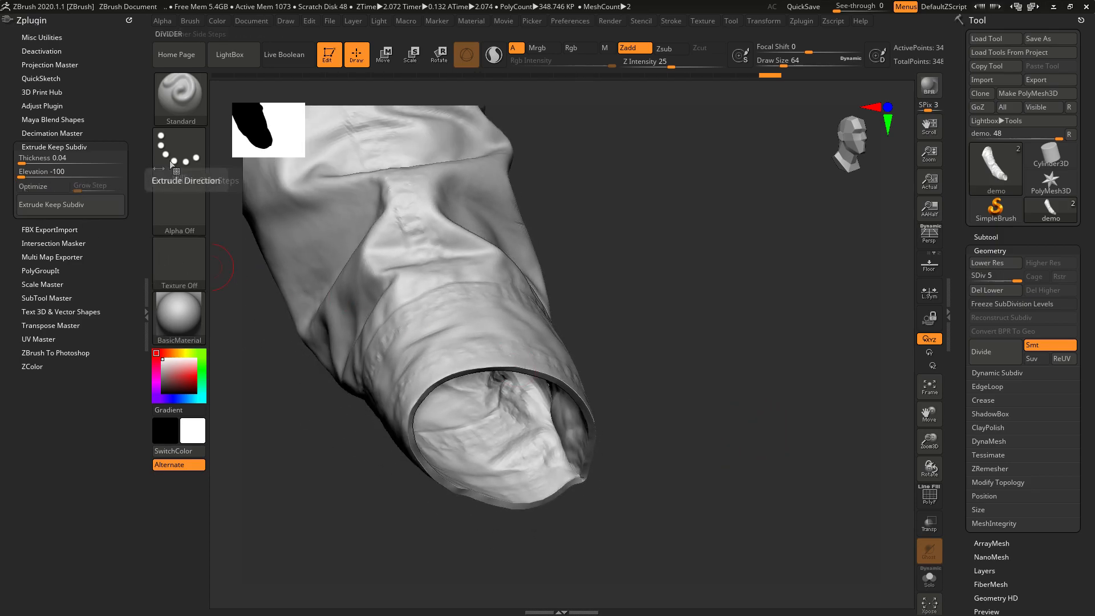
# Set the plugin's Grow Step slider to 0.
pyautogui.click(1002, 318)
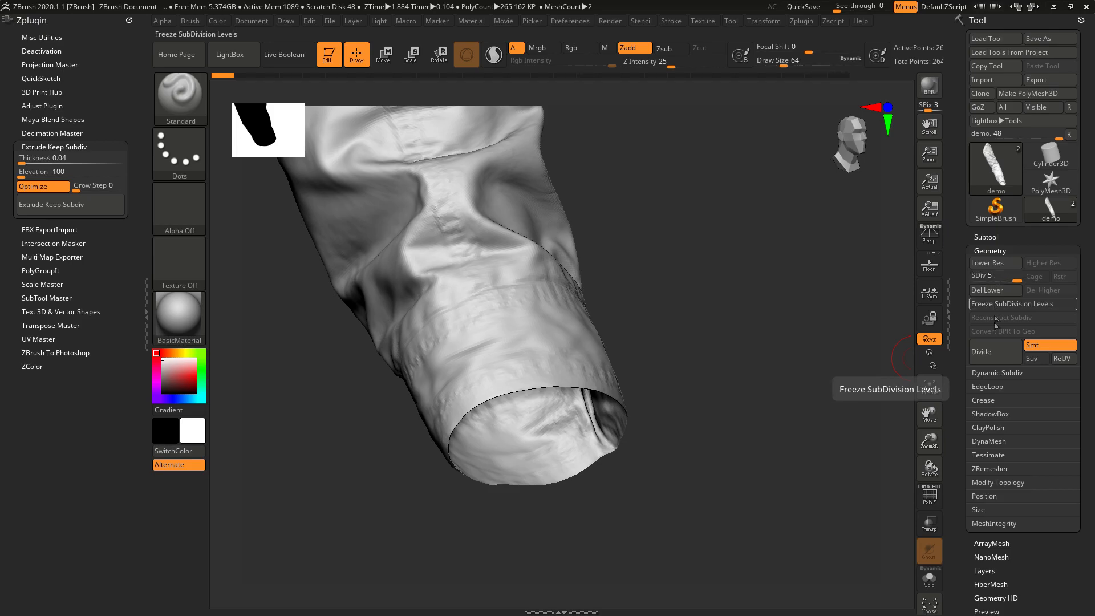
# Freeze subdivision levels, accept deleting the lowest levels, and view the four-step rebuilt opening.
pyautogui.click(981, 352)
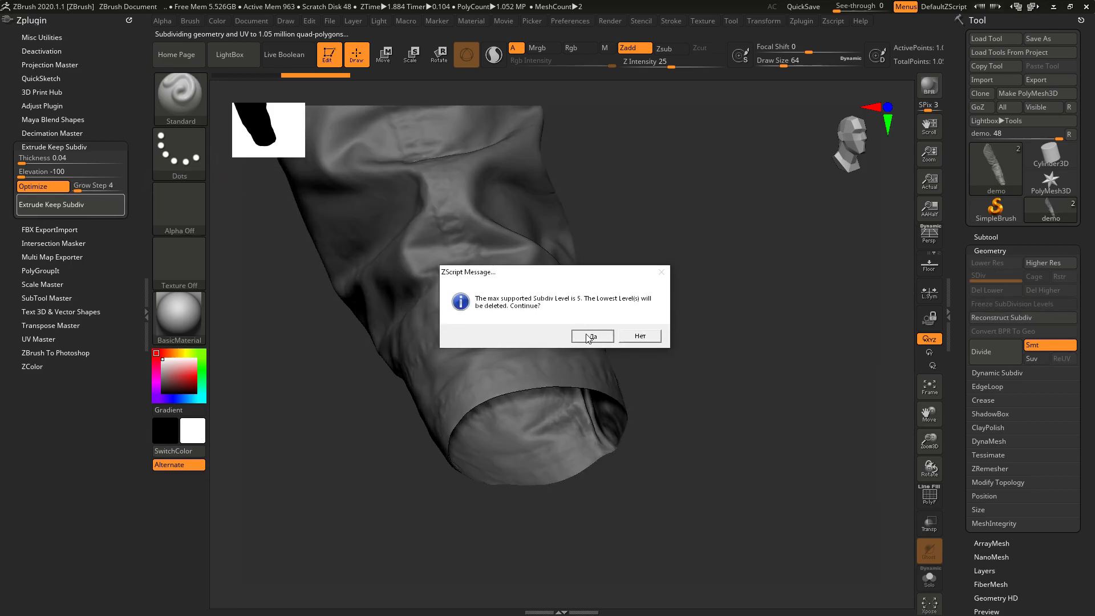
pyautogui.click(592, 336)
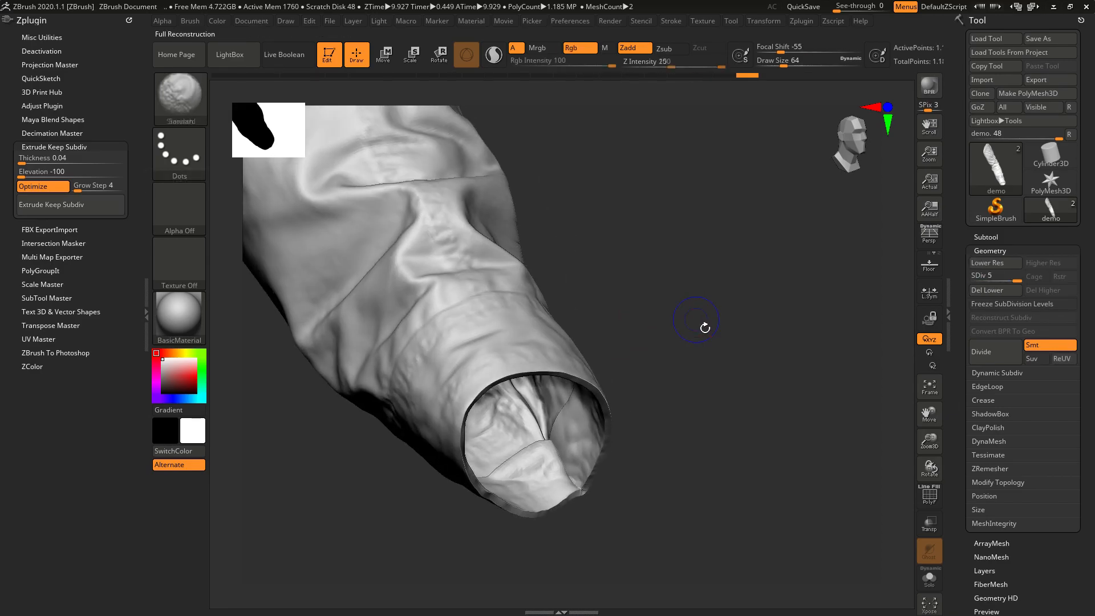
pyautogui.moveTo(706, 327); pyautogui.dragTo(758, 386)
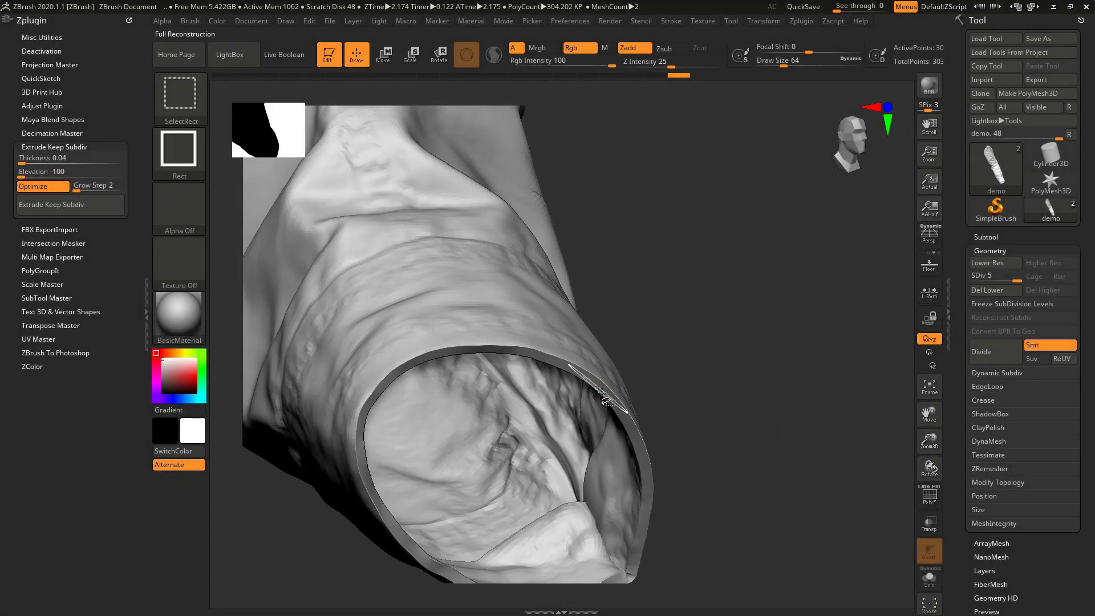
# In Tool > Deformation, polish the sleeve's corners while keeping its details.
pyautogui.click(929, 495)
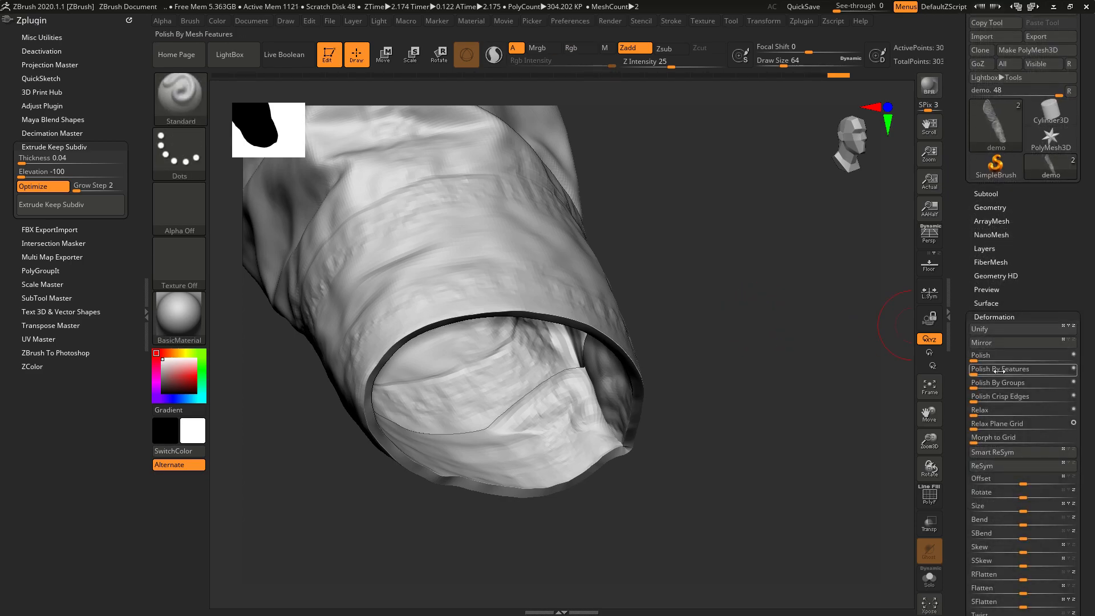
pyautogui.click(987, 355)
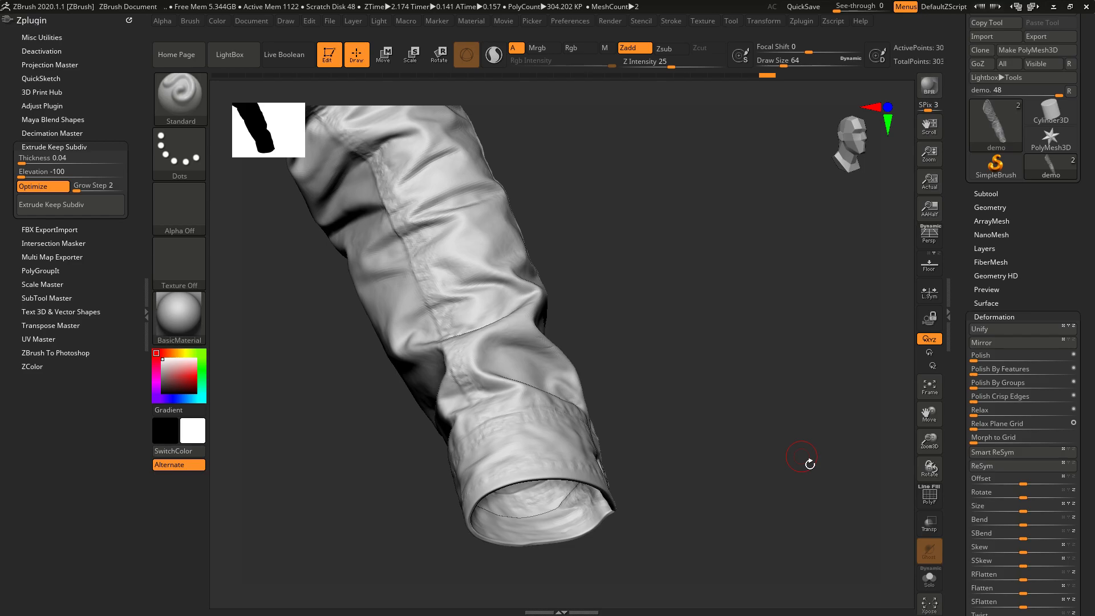
pyautogui.moveTo(717, 417)
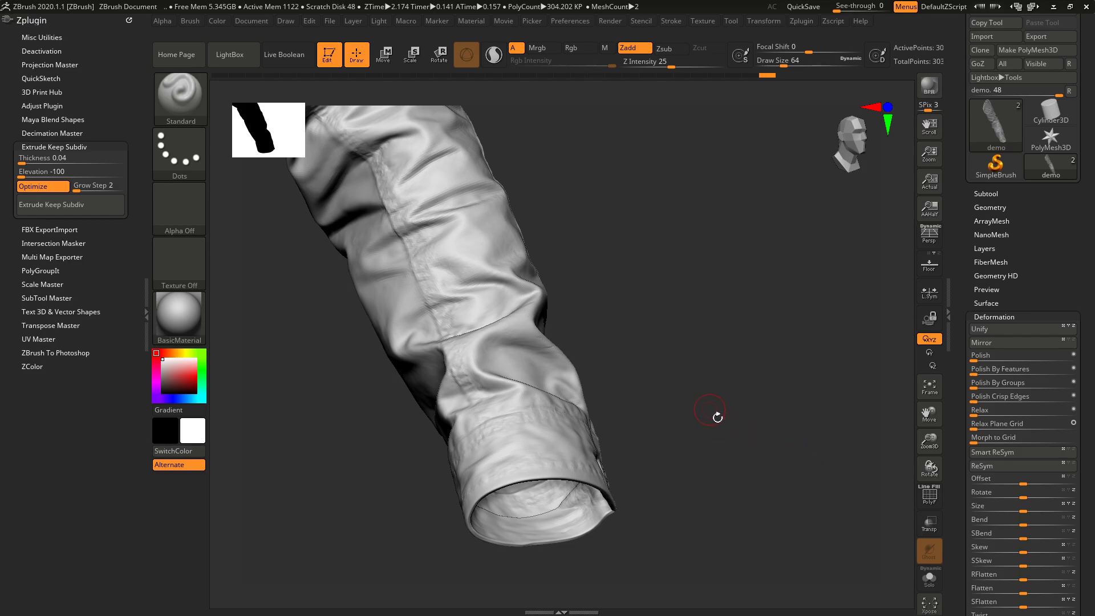
pyautogui.moveTo(716, 417)
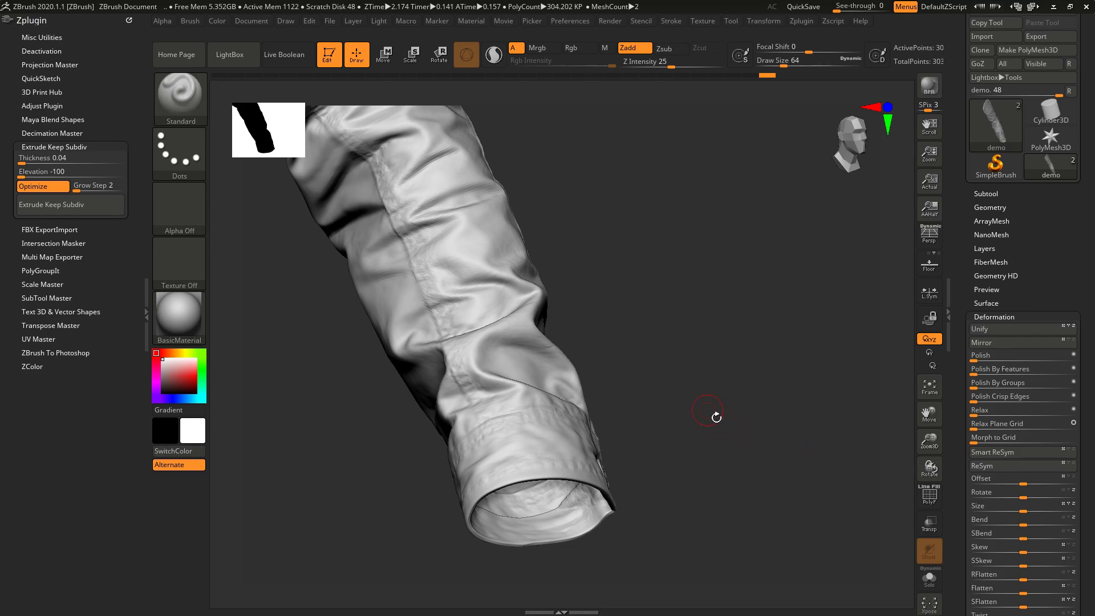